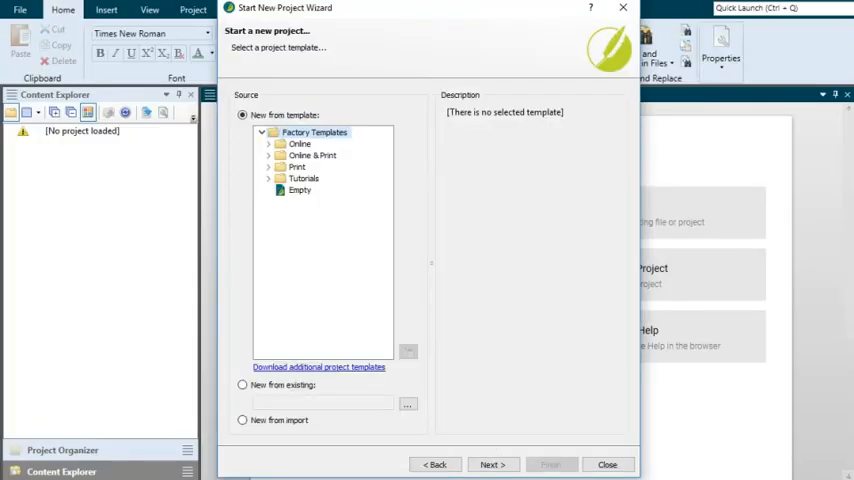
Expand all Factory Templates groups and show the Empty template's description
click(314, 132)
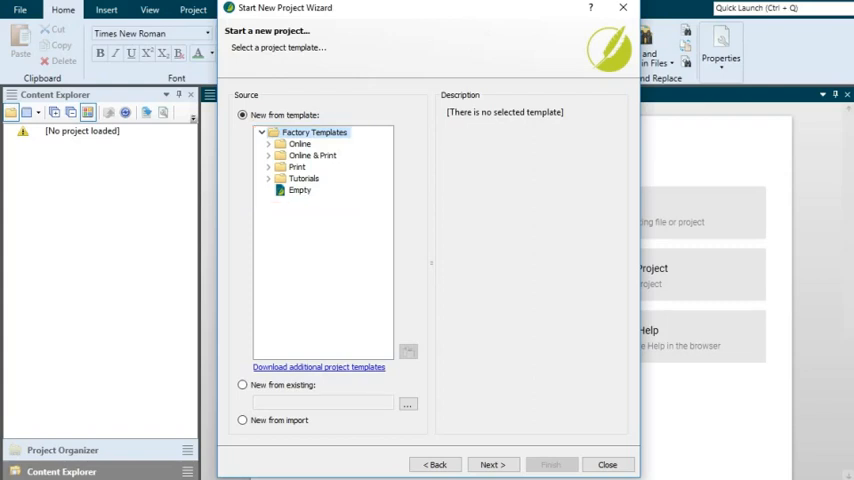
click(268, 132)
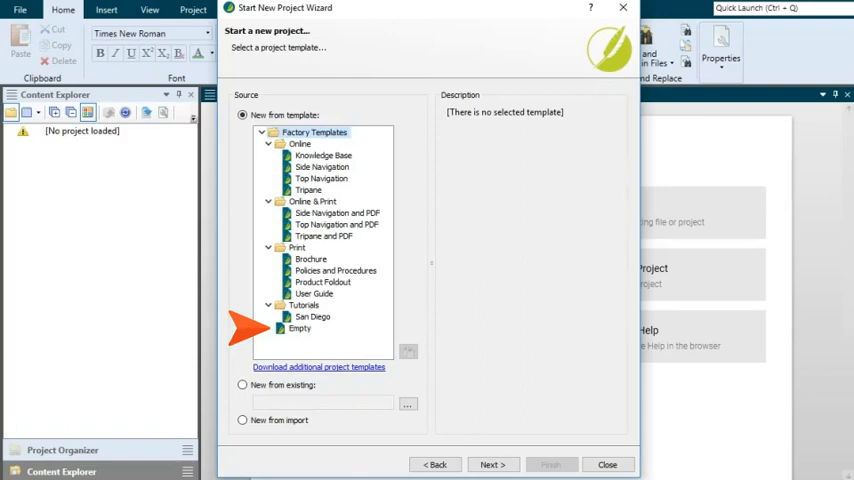
click(300, 328)
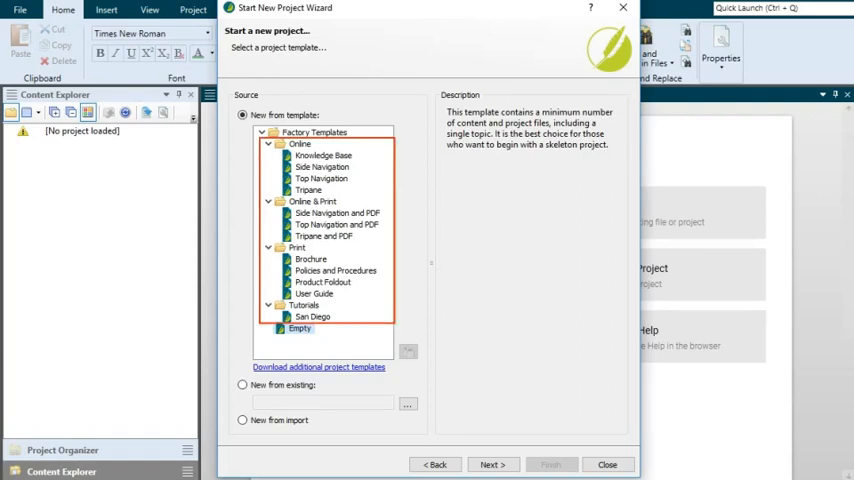
click(300, 144)
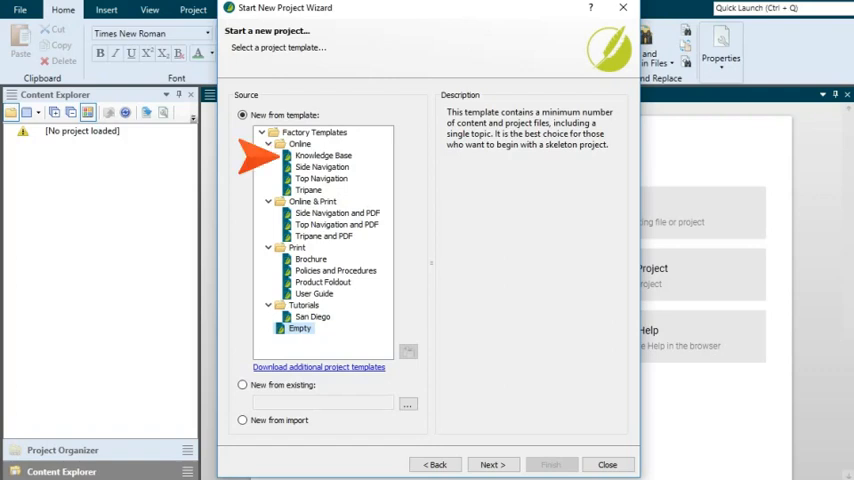
Preview the FictionSoft Knowledge Base sample site, then return to the wizard on Knowledge Base
click(322, 156)
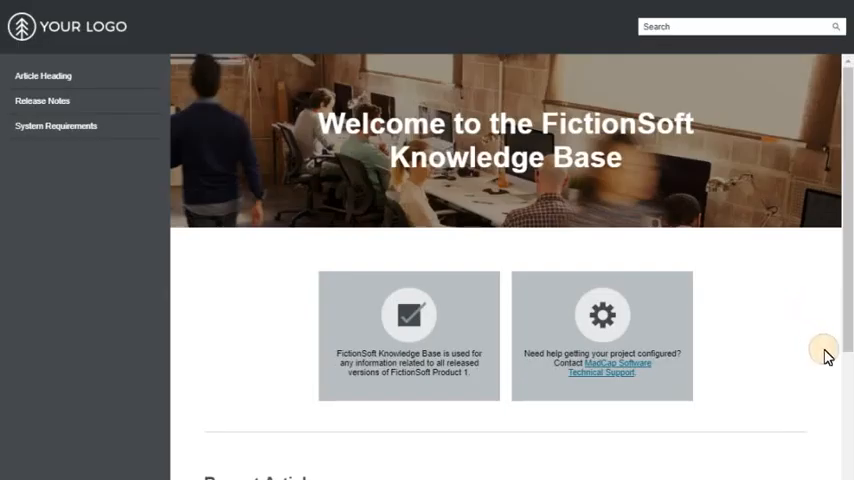
scroll(down, 3)
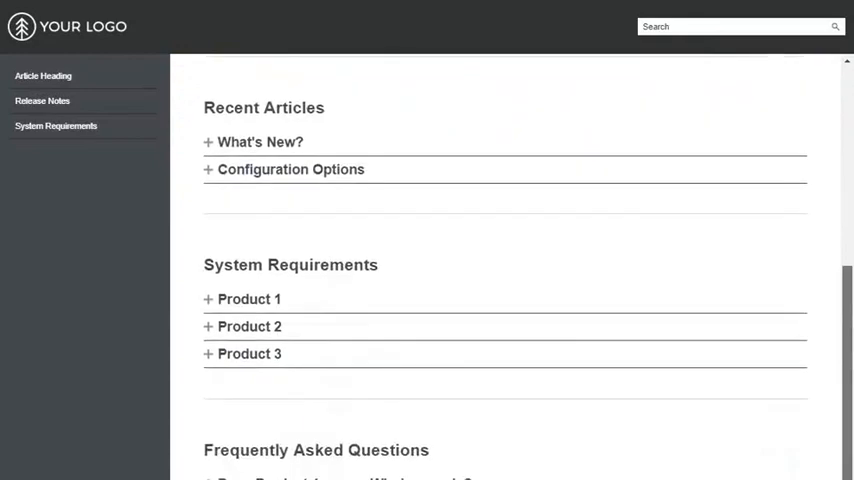
scroll(down, 3)
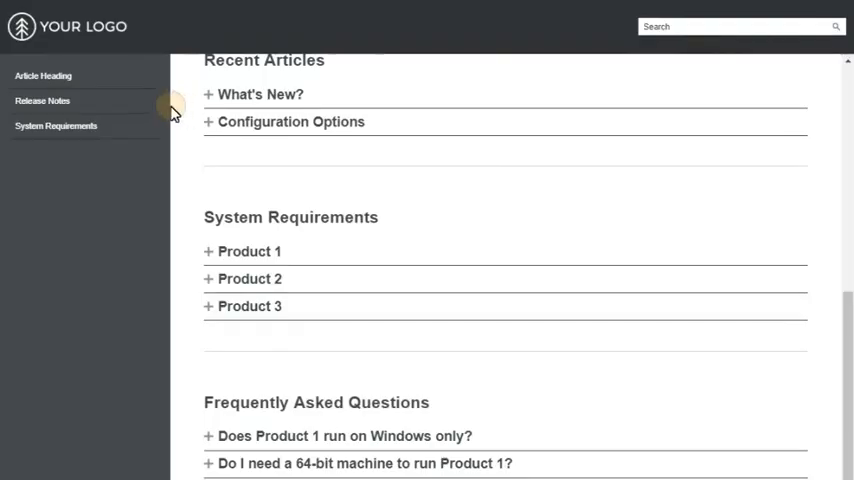
click(44, 76)
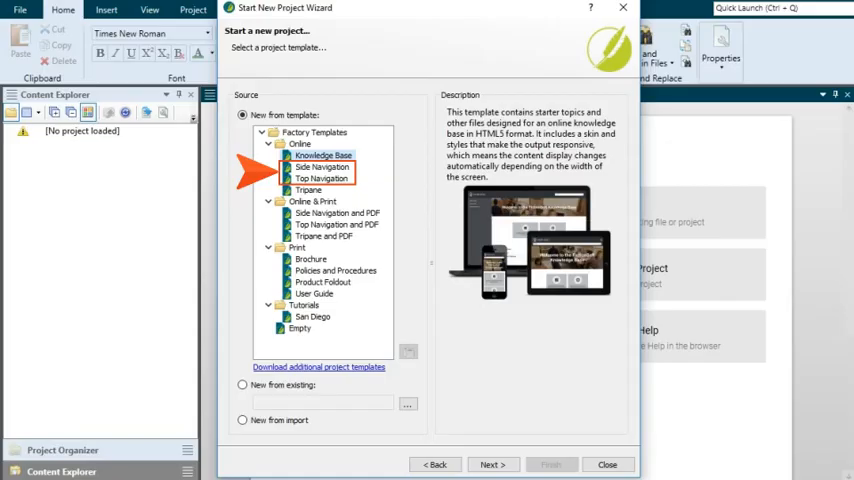
Show the Side Navigation description, then the Top Navigation description
click(322, 166)
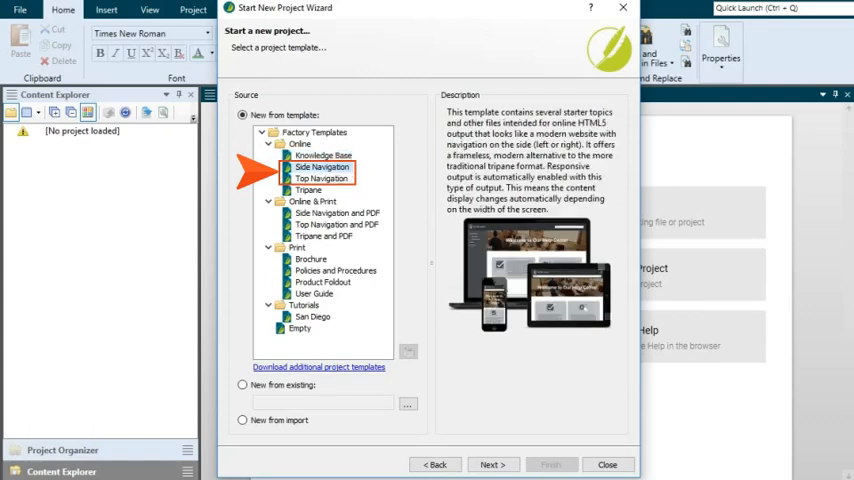
click(322, 178)
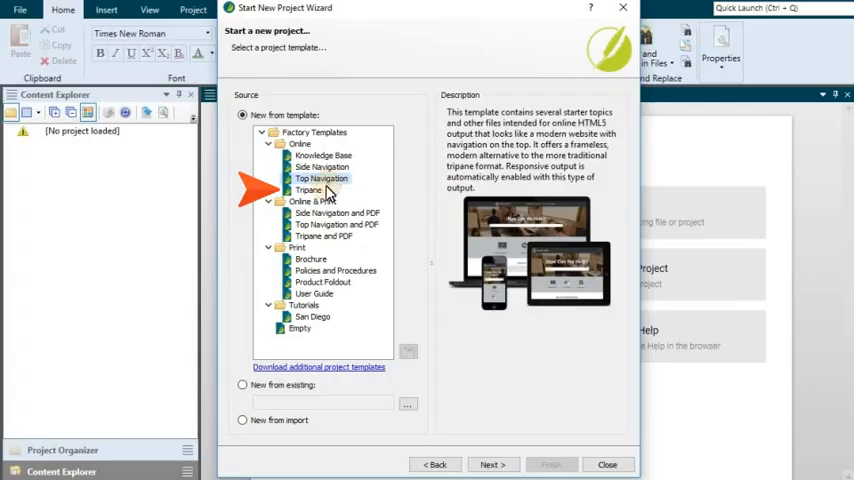
Preview the HTML5 navigation sample site, then return to the wizard on Tripane
click(308, 190)
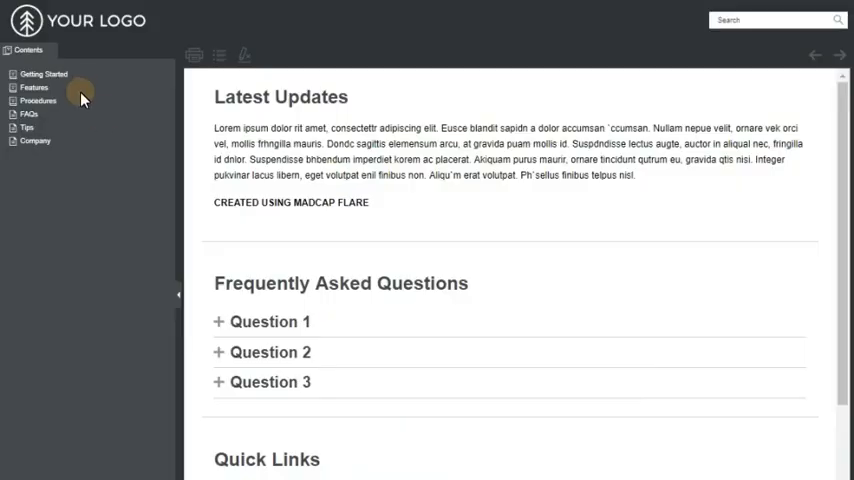
click(44, 74)
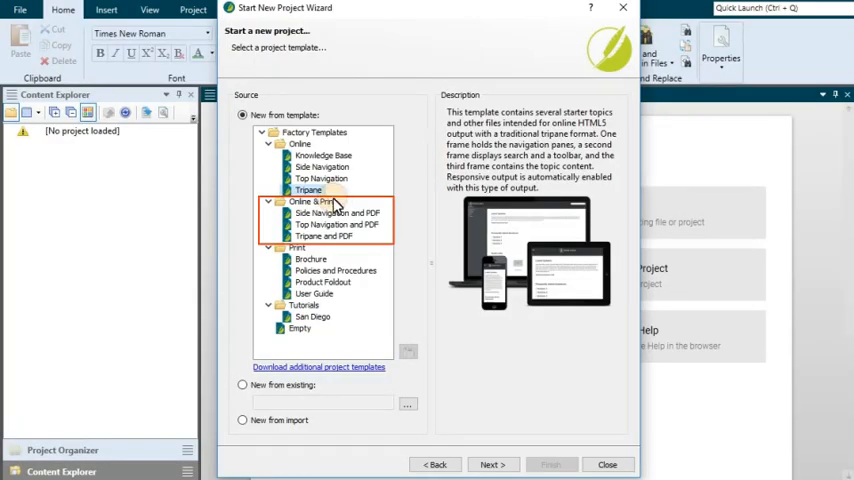
Show the Side Navigation and PDF description, then the Brochure print template's description
click(336, 212)
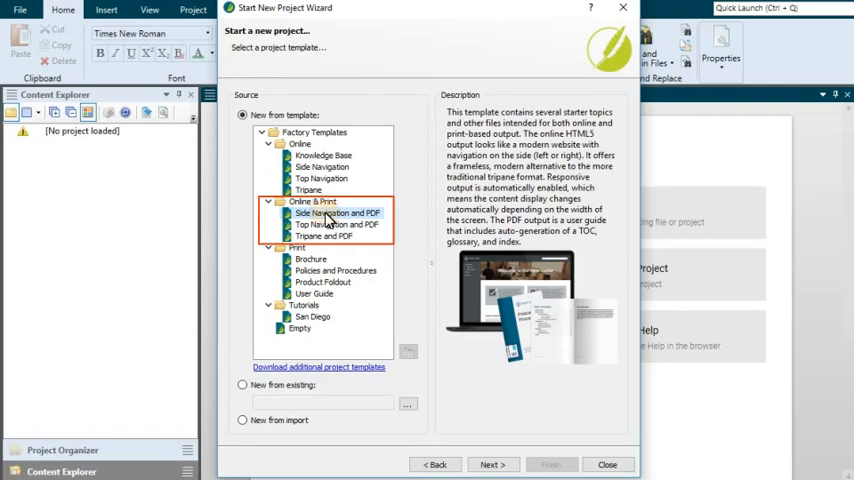
click(310, 260)
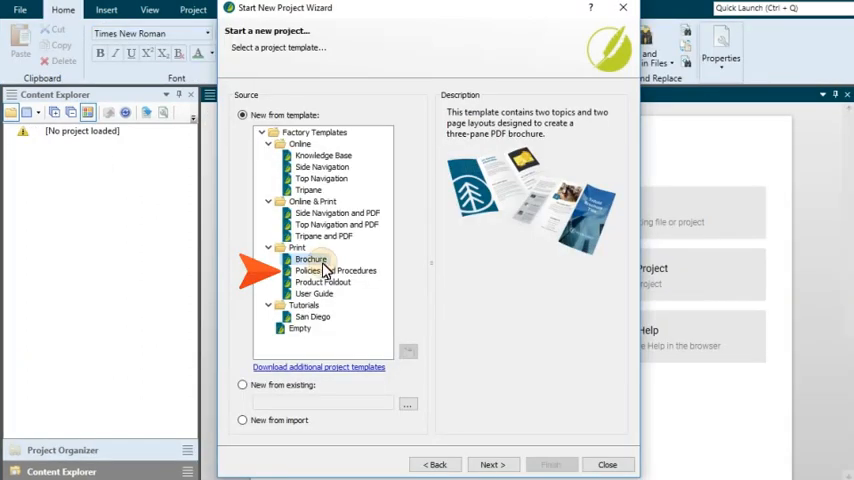
Review the Product User Guide sample PDF and its TOC, then open the Getting Started Tutorial page
click(336, 270)
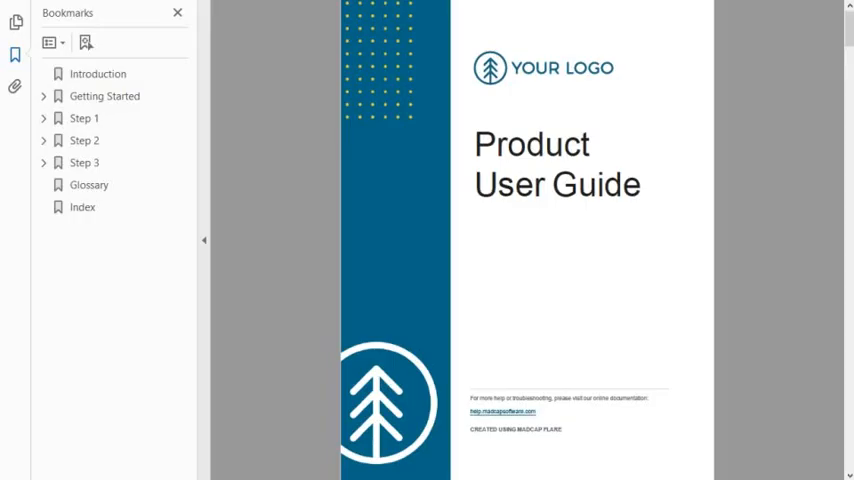
scroll(down, 3)
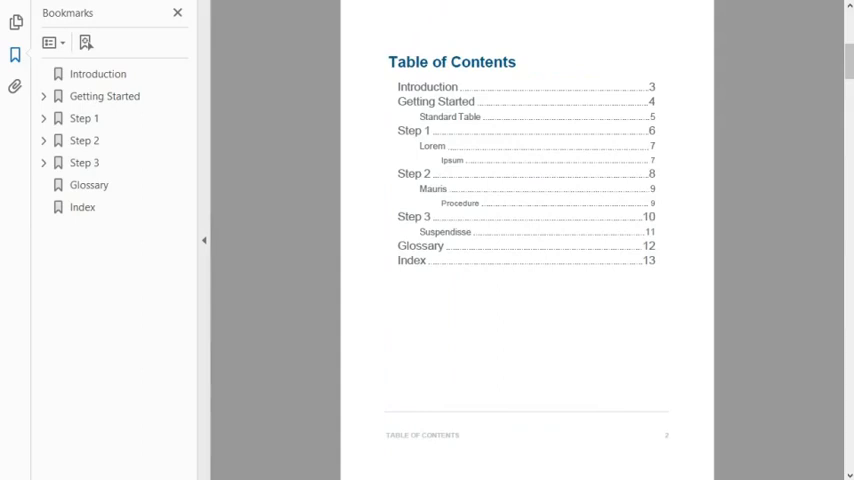
click(96, 72)
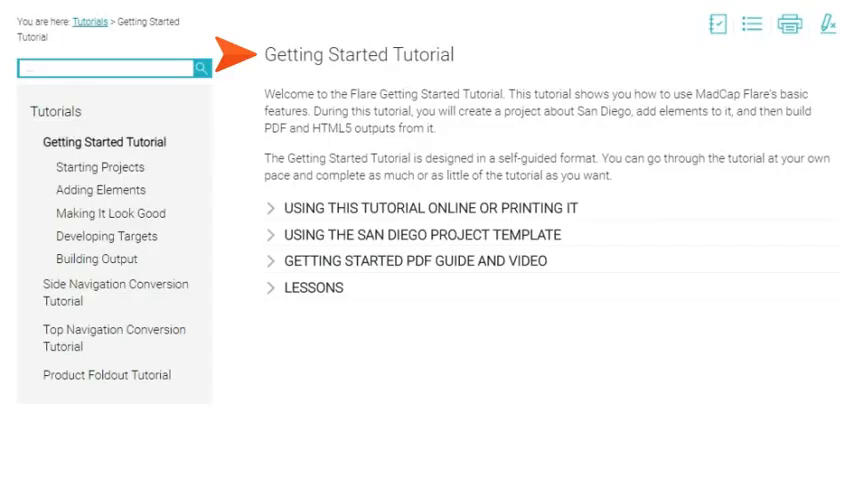
Page through the Starting Projects, Adding Elements and Making It Look Good tutorial sections
click(100, 168)
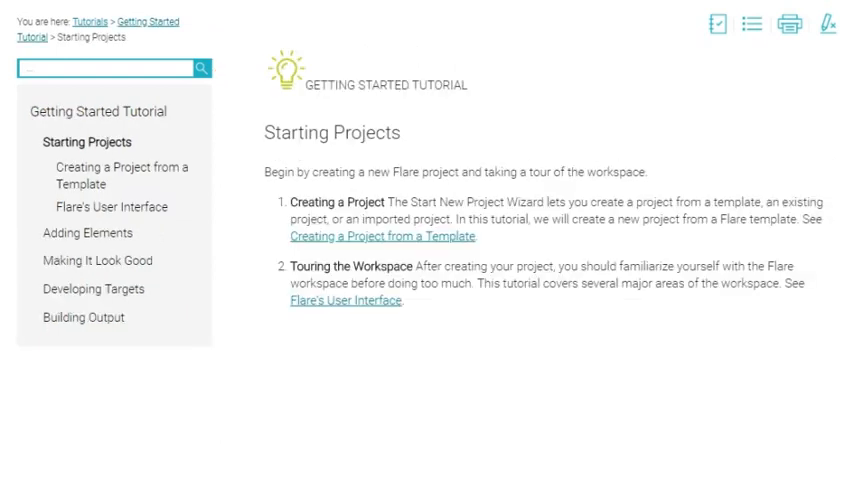
click(88, 232)
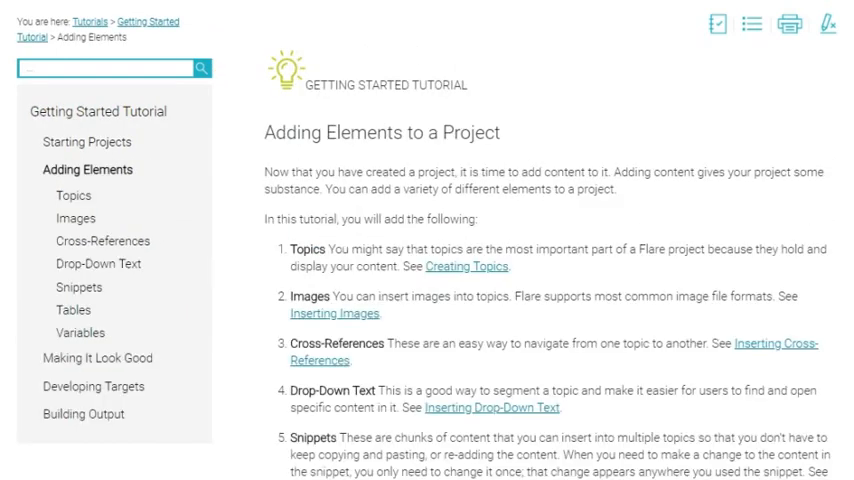
click(96, 358)
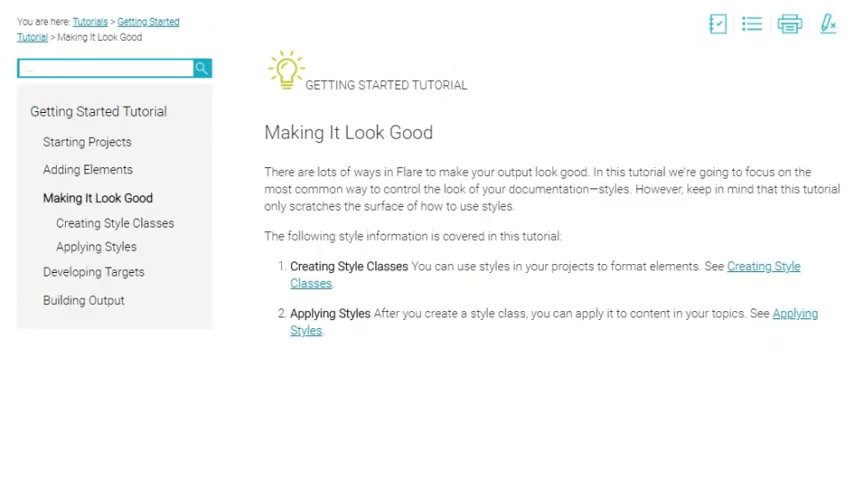
Return to the San Diego template in the wizard and open the additional downloadable templates page
click(92, 272)
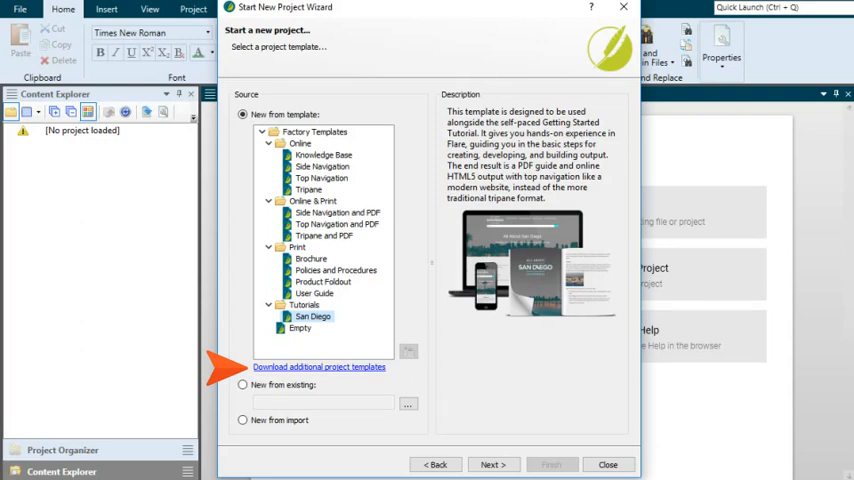
click(320, 368)
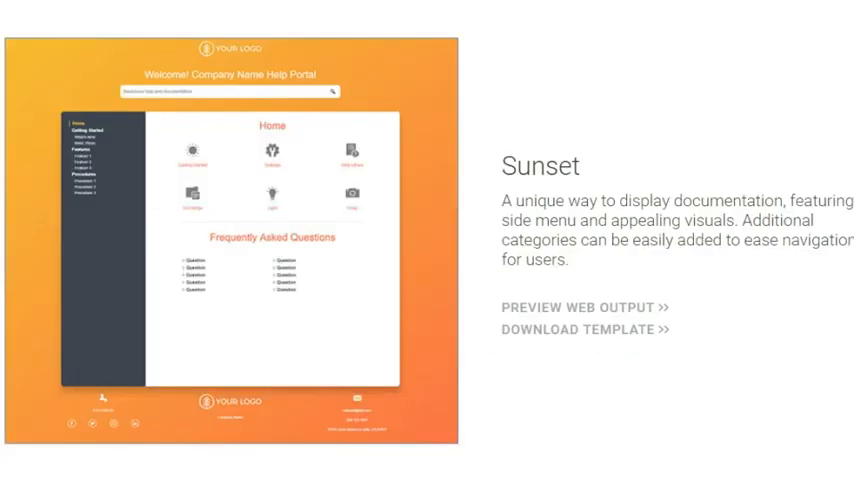